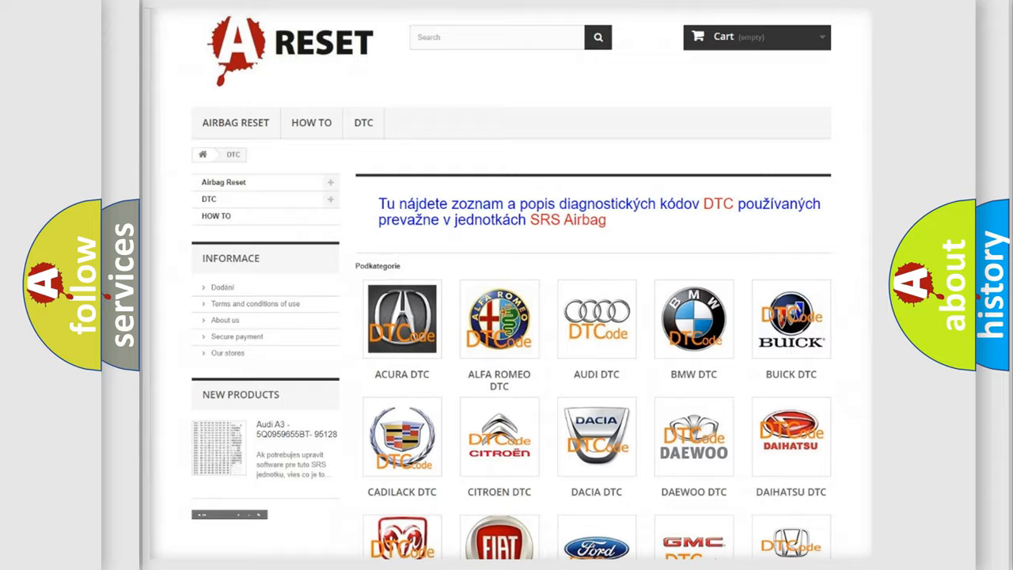
Open the Jeep DTC page from the brand grid and reach the B-series codes.
scroll(down, 3)
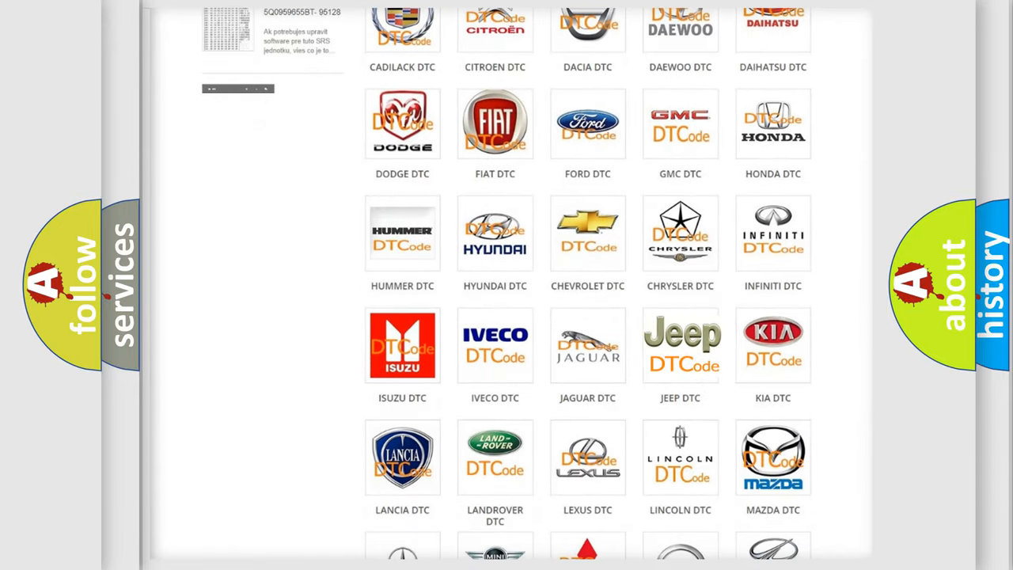
click(680, 345)
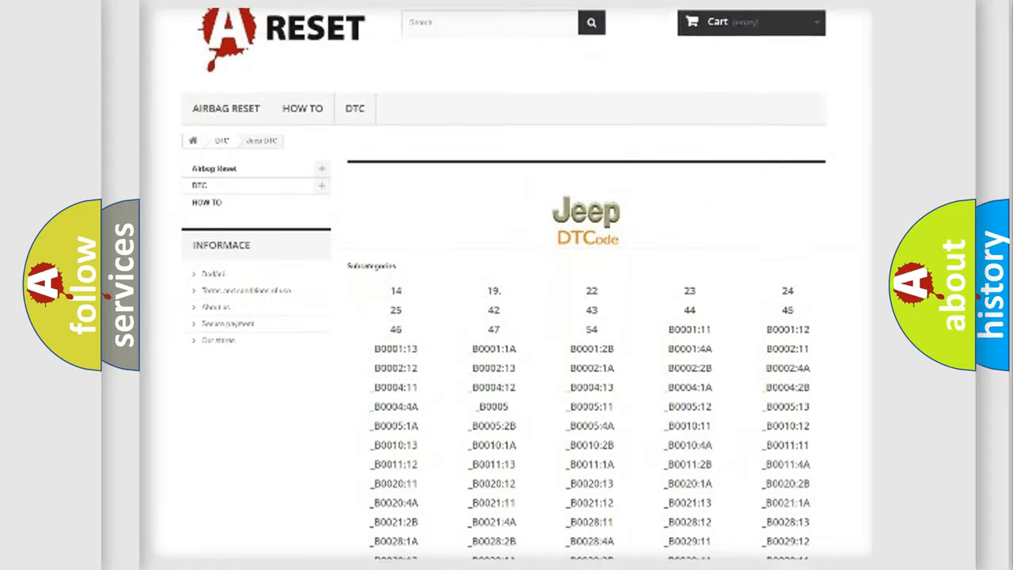
scroll(down, 3)
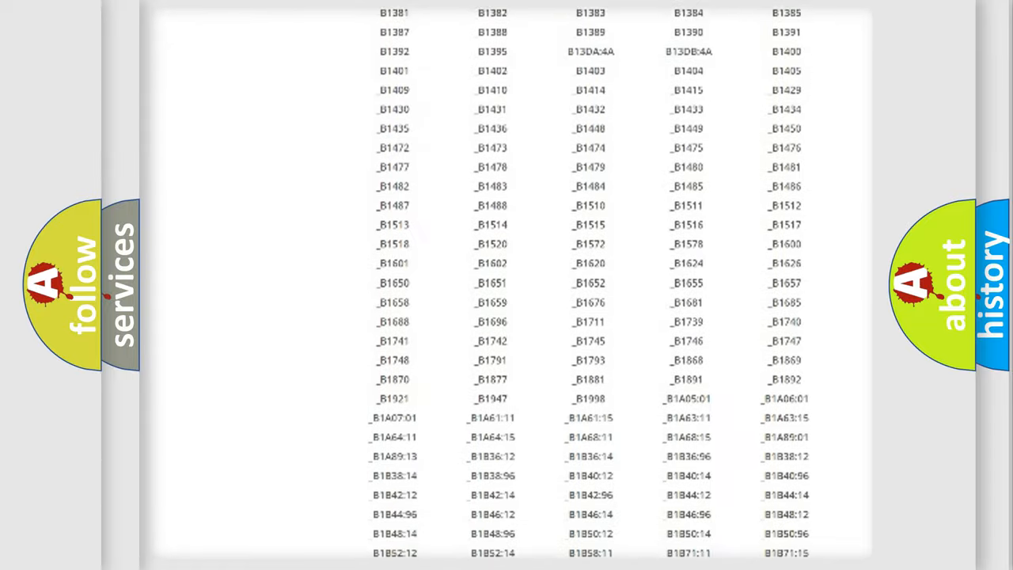